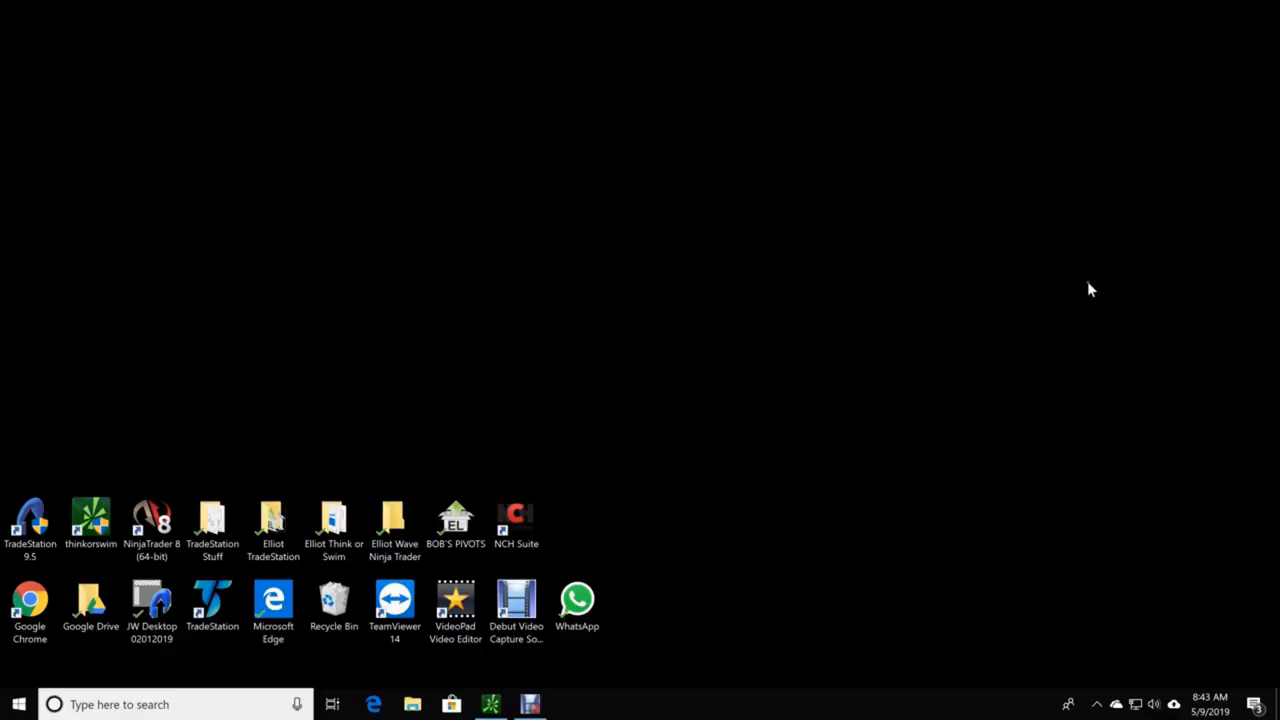
pyautogui.moveTo(1045, 296)
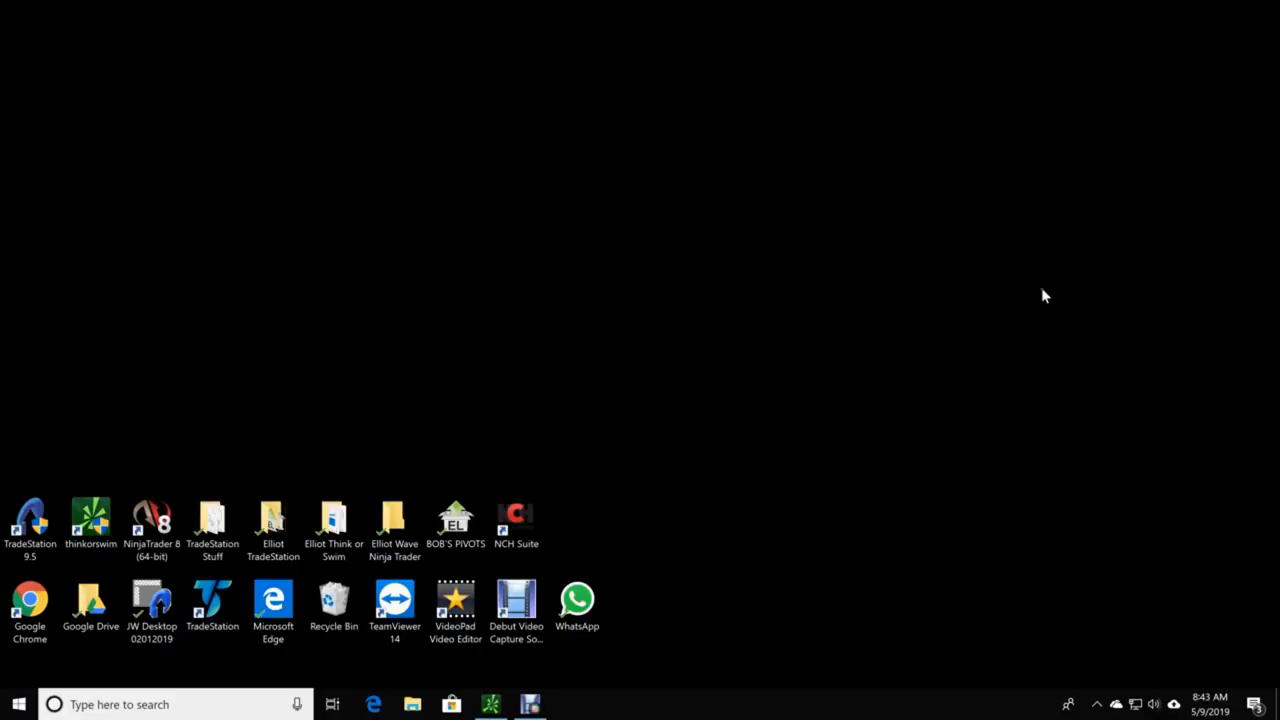
pyautogui.moveTo(790, 349)
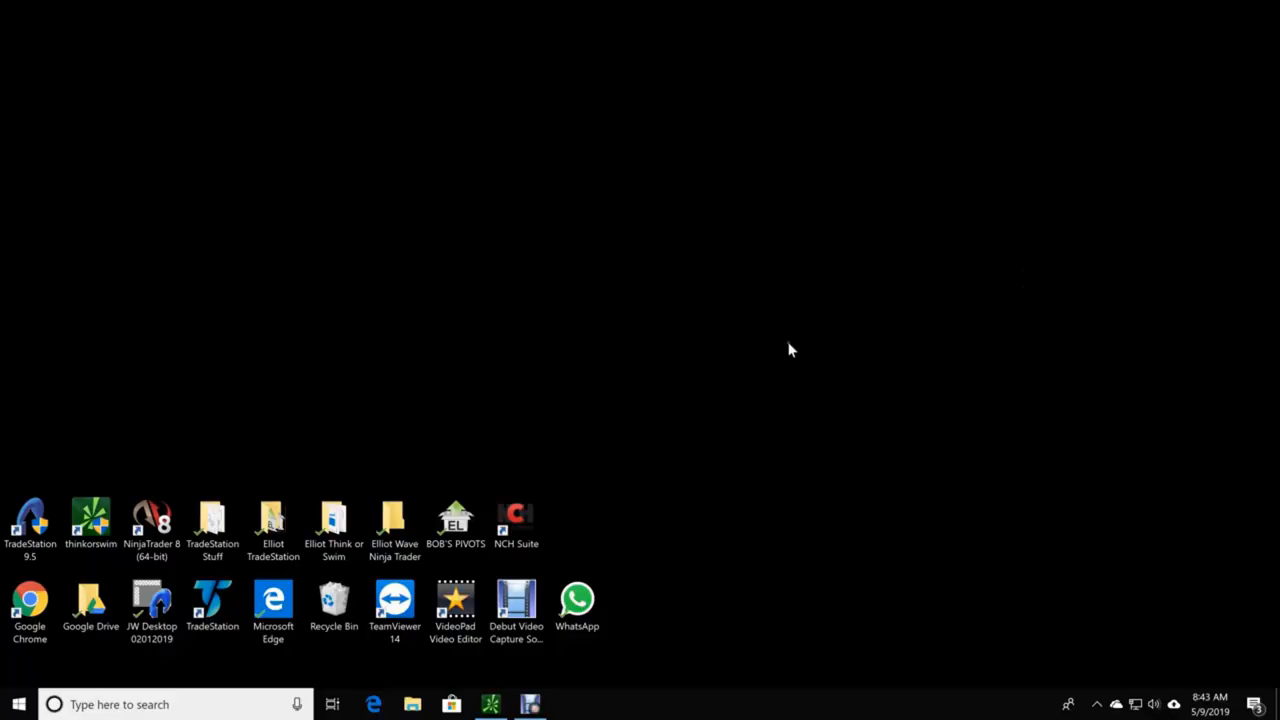
pyautogui.moveTo(775, 357)
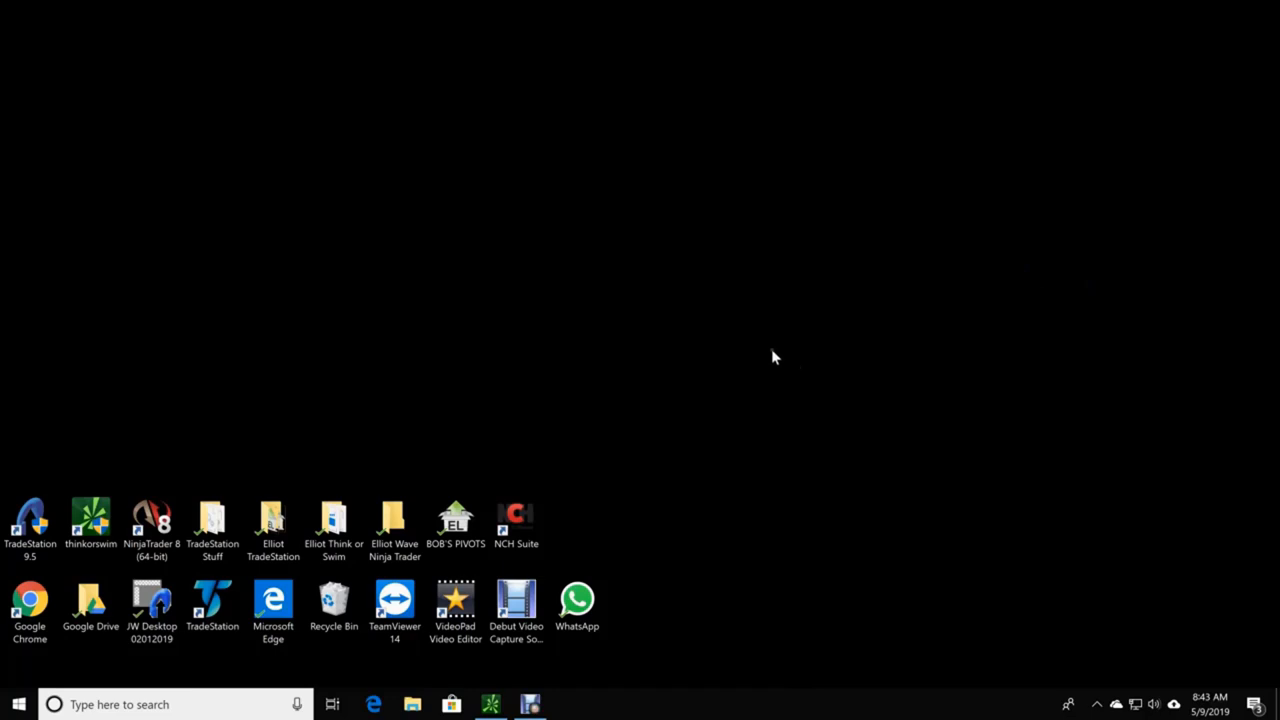
pyautogui.moveTo(757, 367)
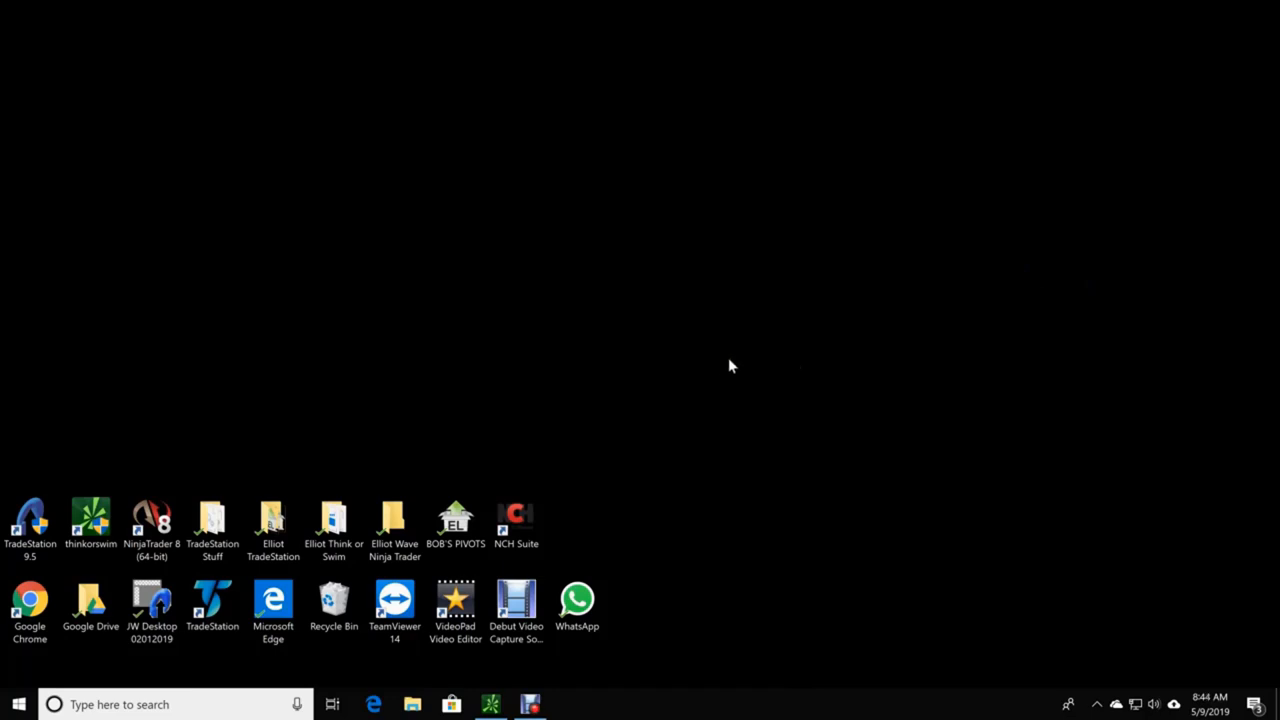
pyautogui.moveTo(548, 367)
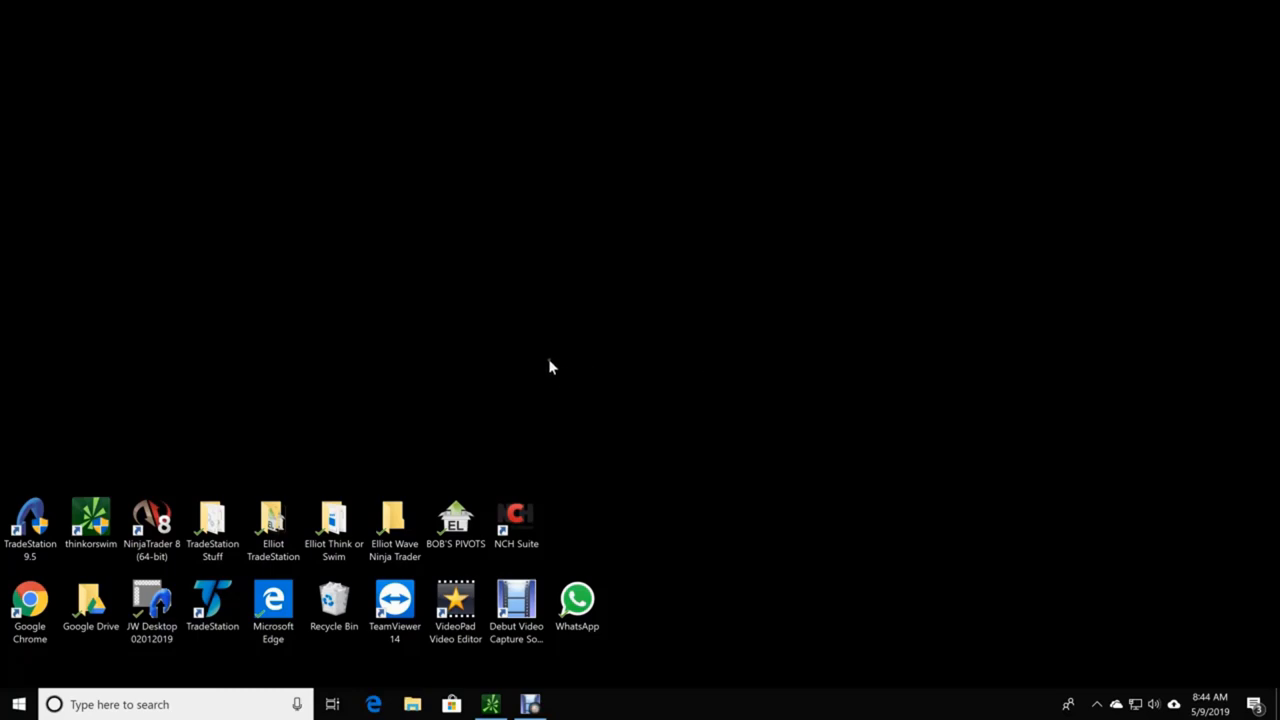
pyautogui.moveTo(568, 387)
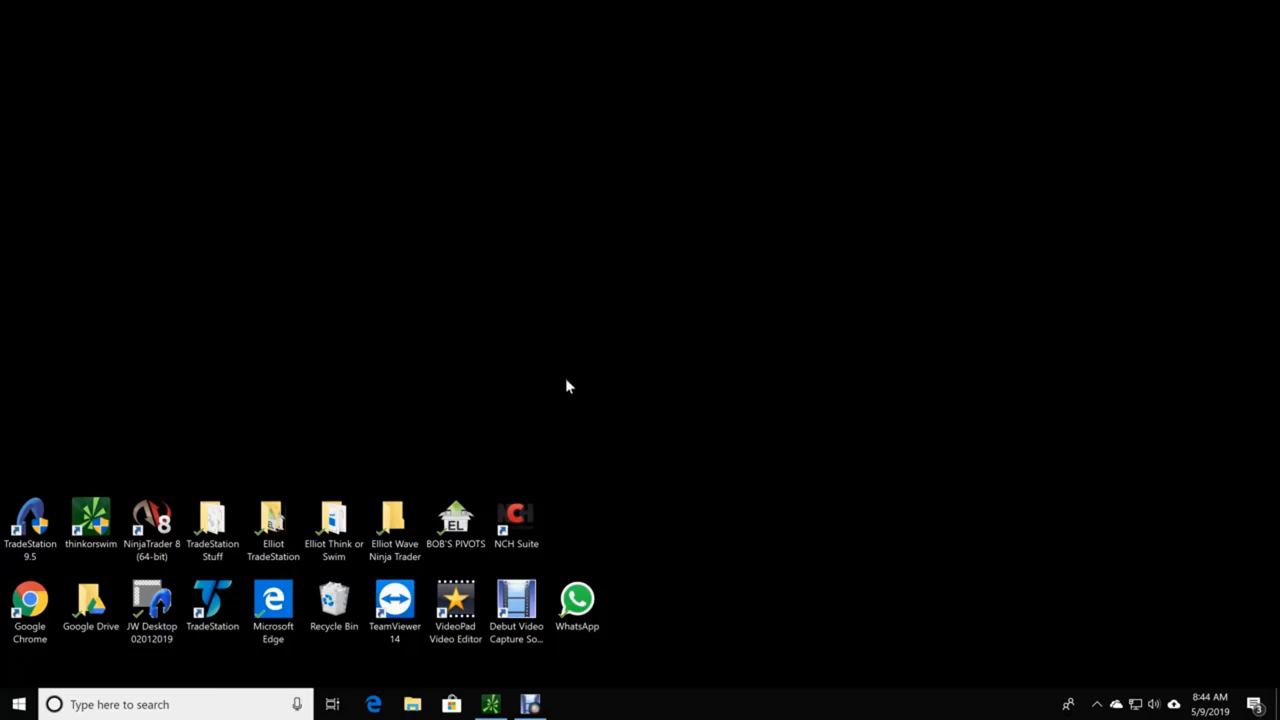
pyautogui.moveTo(35, 454)
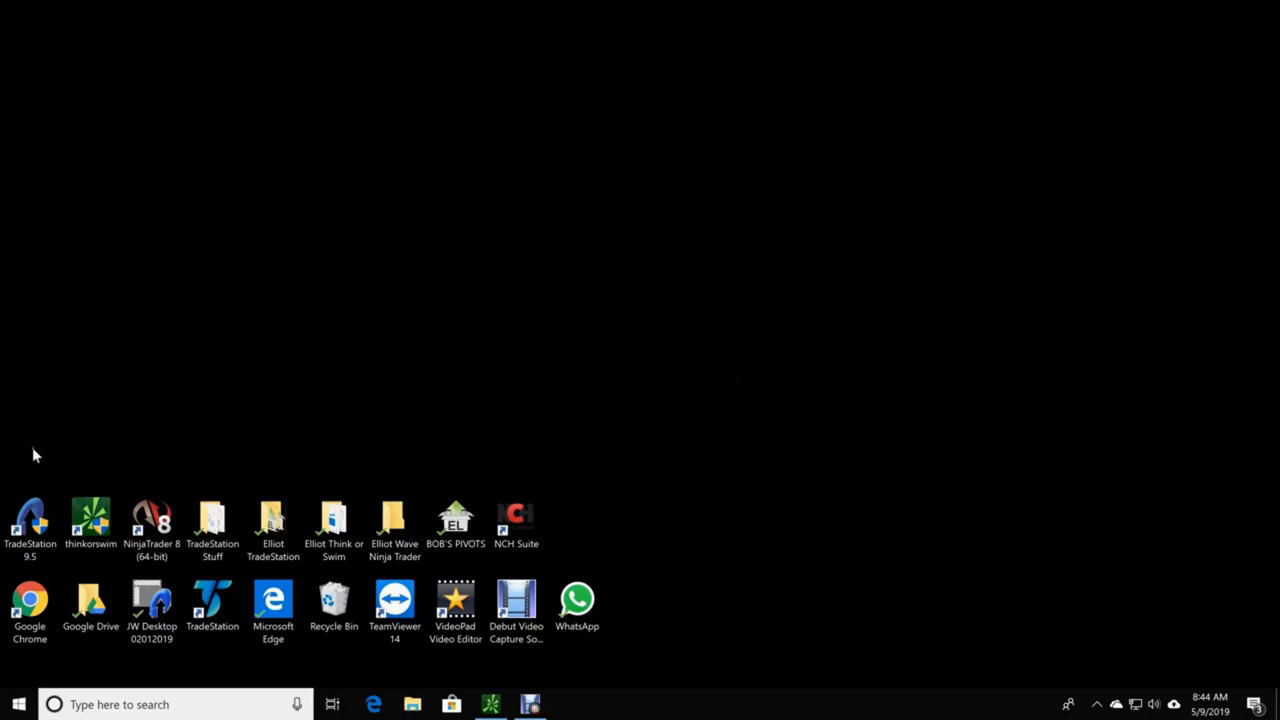
pyautogui.moveTo(8, 690)
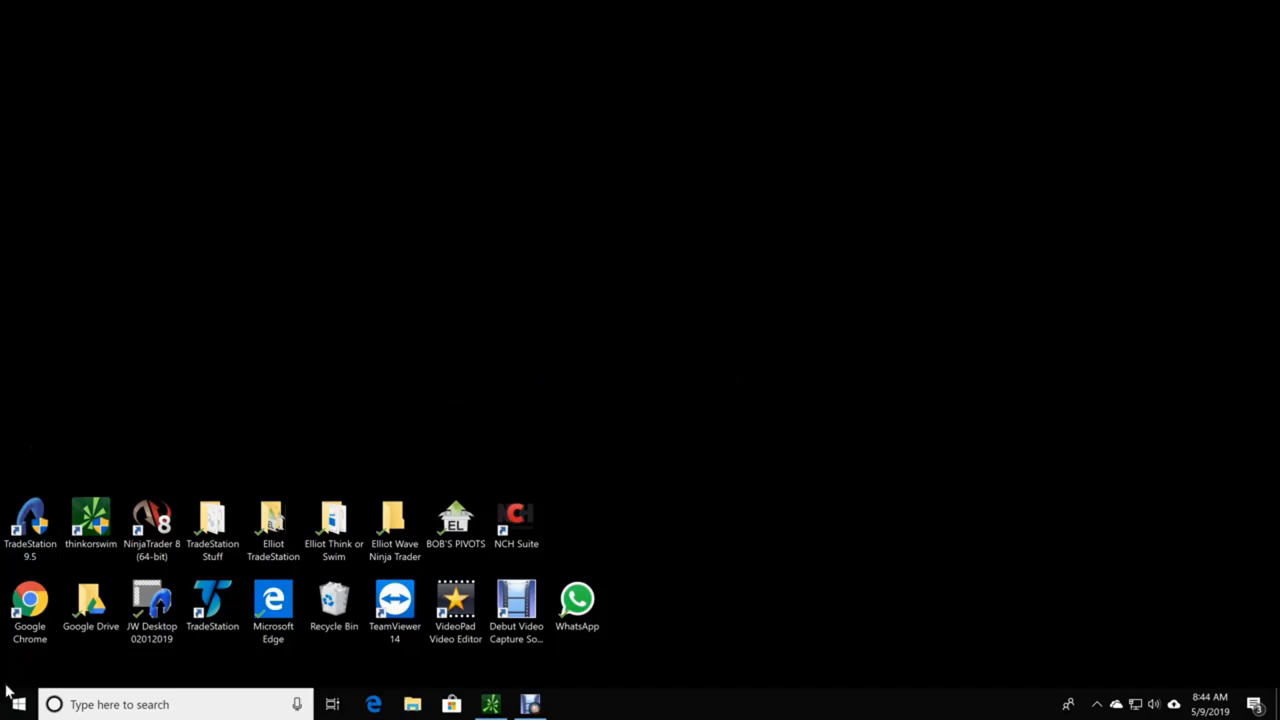
pyautogui.moveTo(15, 704)
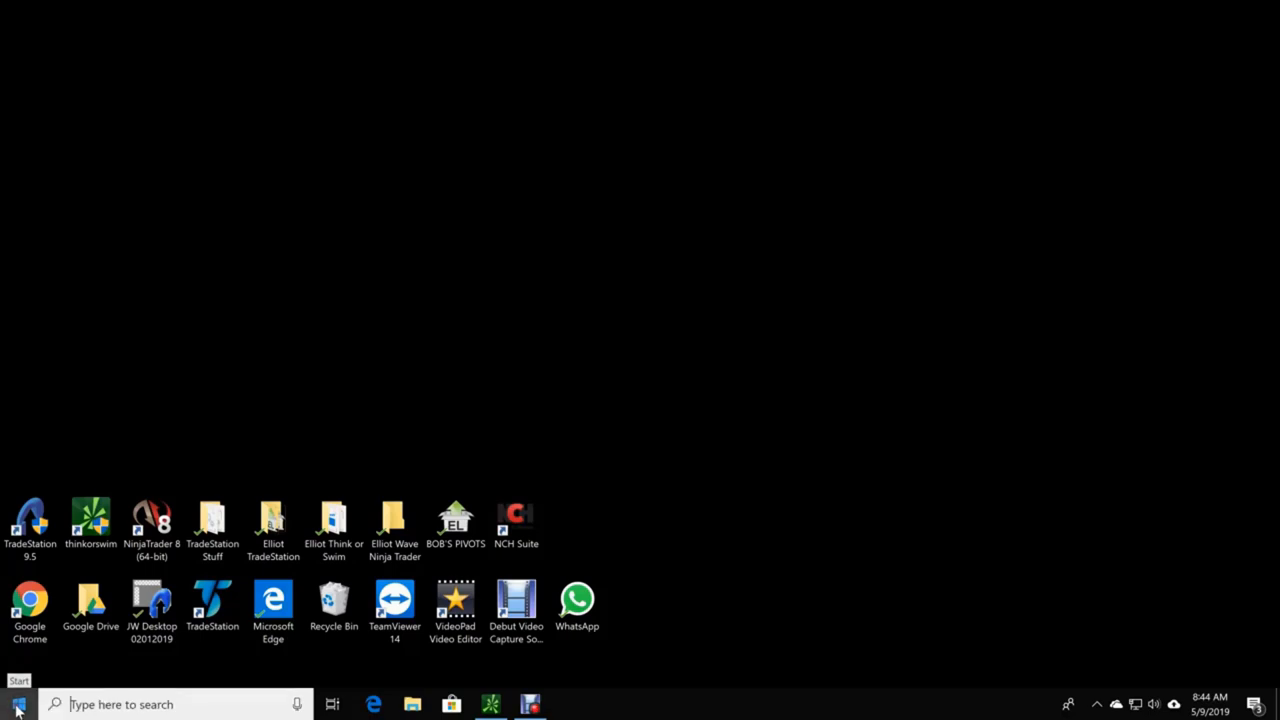
# - Launch File Explorer and browse into Program Files (x86) on the BOOTCAMP (C:) drive
pyautogui.click(18, 704)
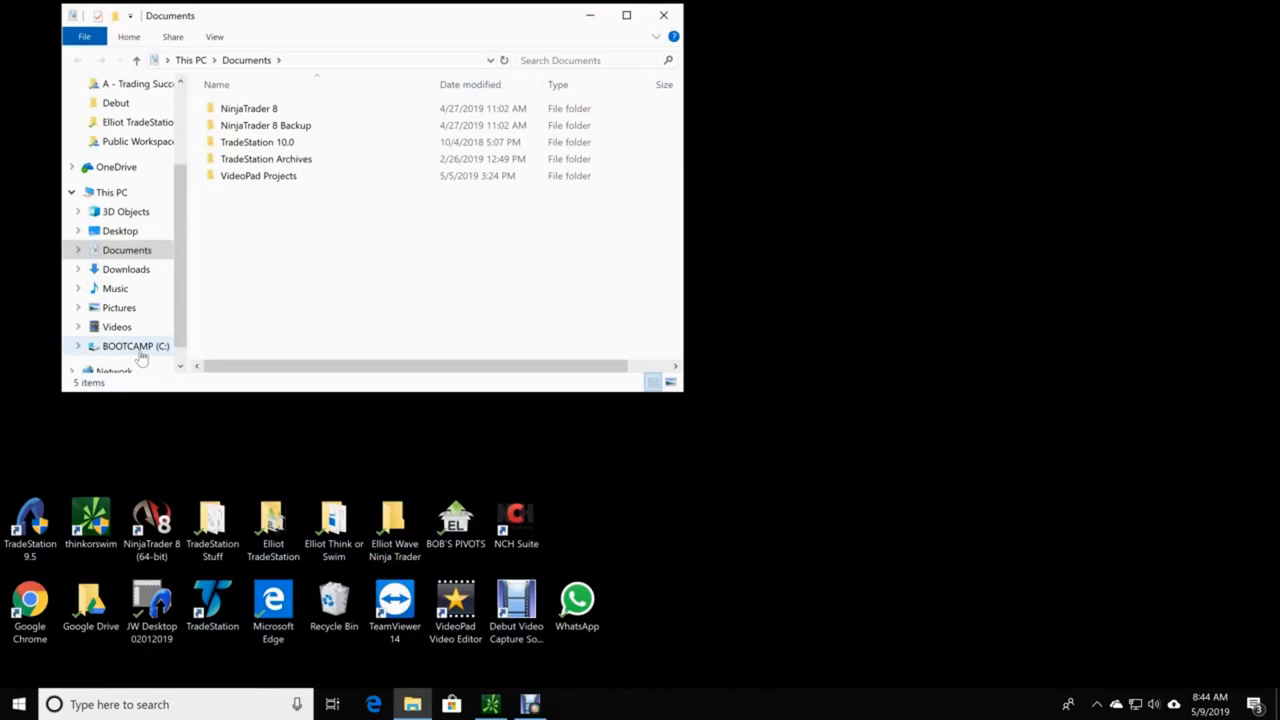
pyautogui.moveTo(143, 362)
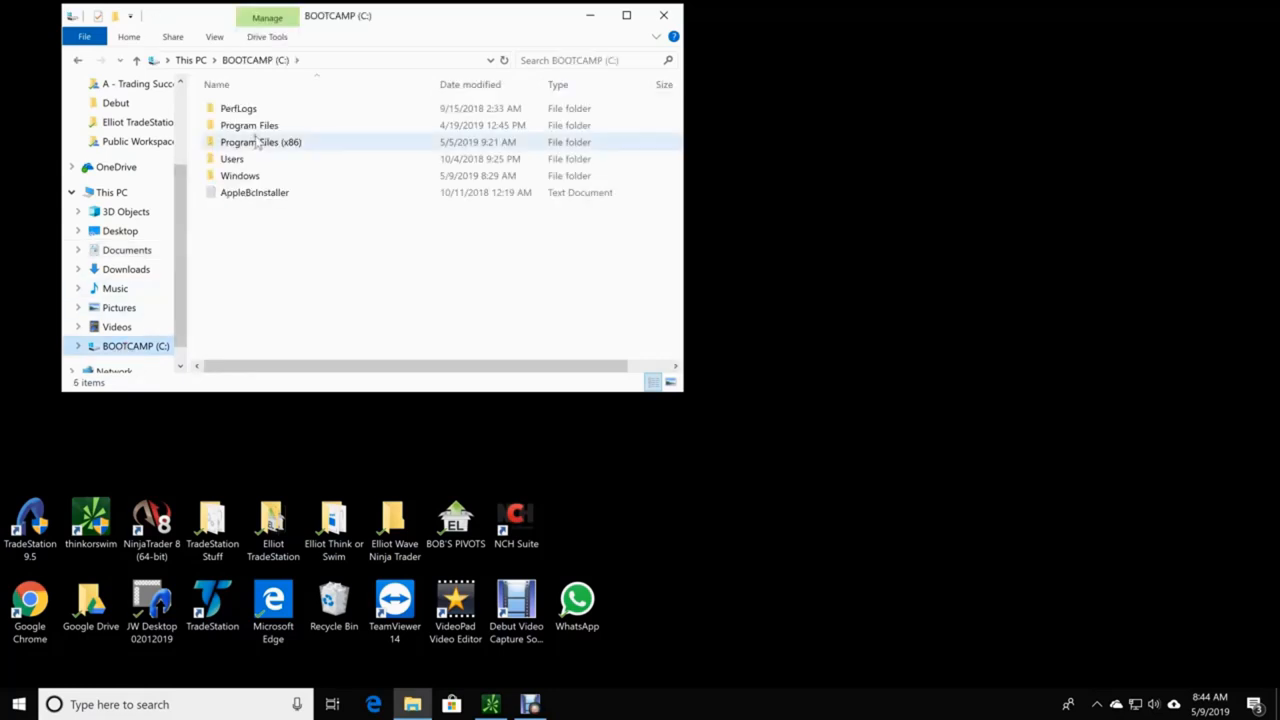
pyautogui.doubleClick(260, 141)
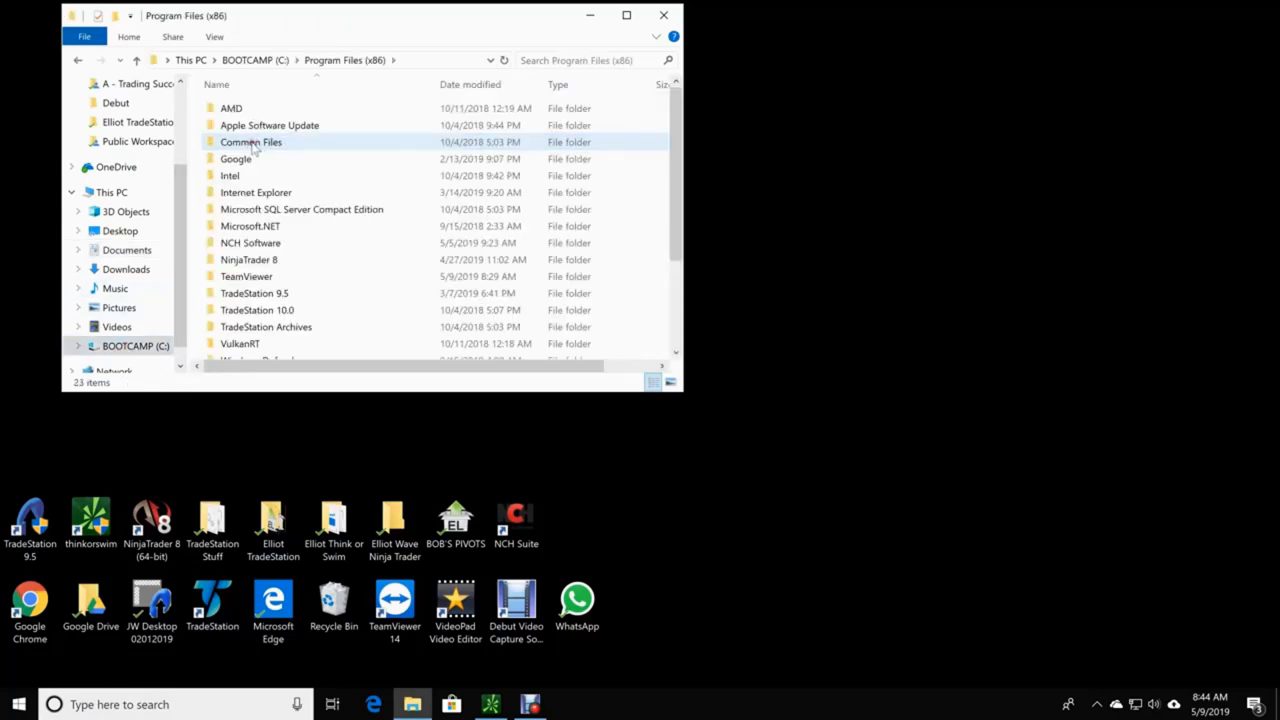
pyautogui.moveTo(253, 293)
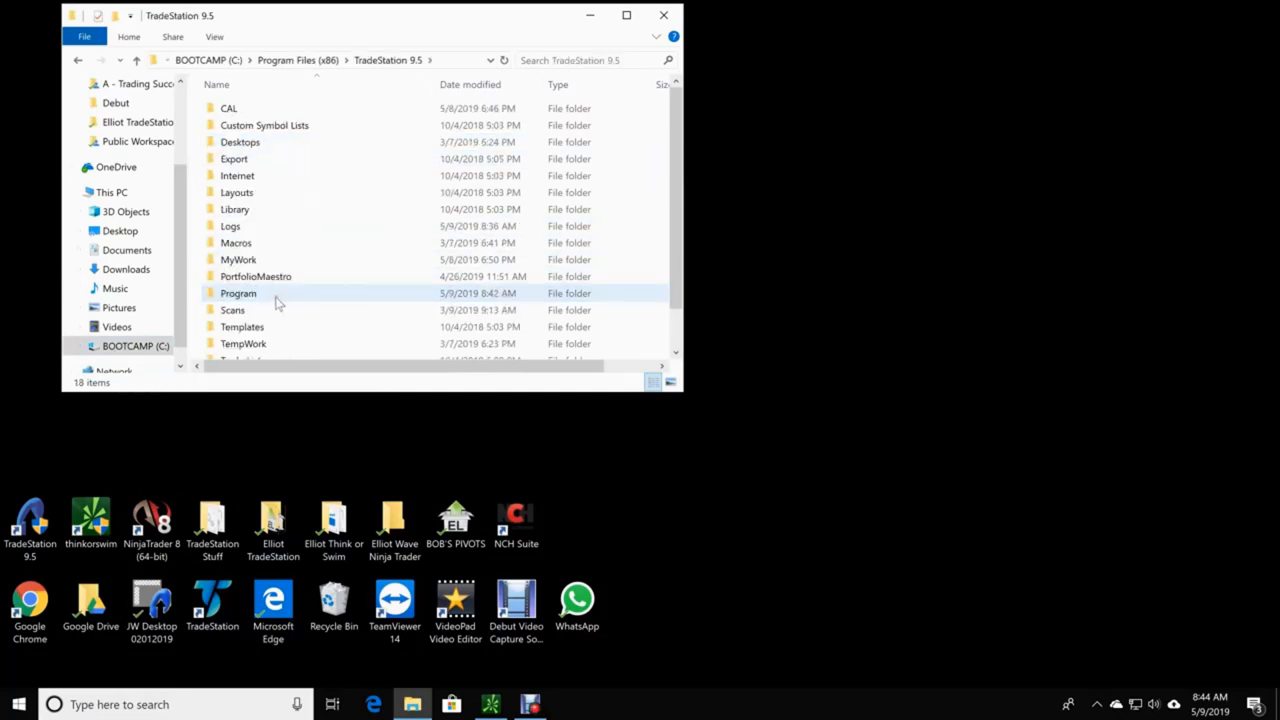
pyautogui.moveTo(320, 310)
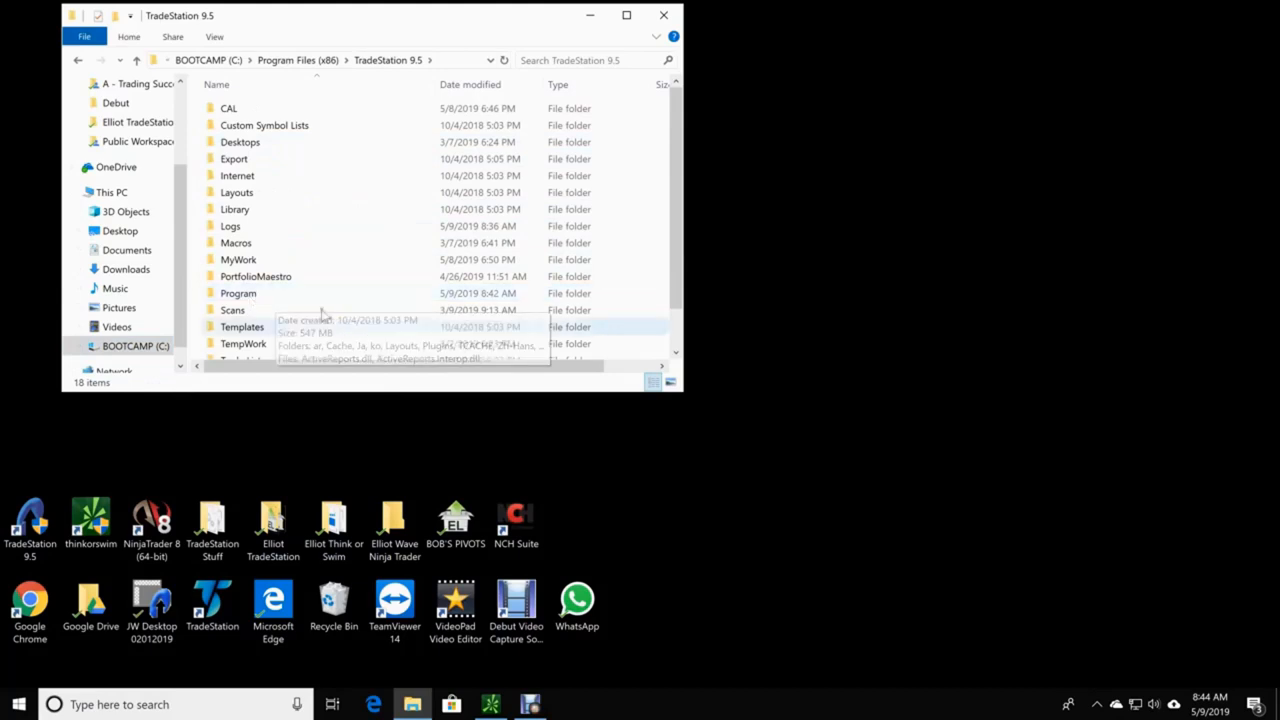
# - Delete the Cache folder from TradeStation 9.5's Program folder and close File Explorer
pyautogui.doubleClick(238, 293)
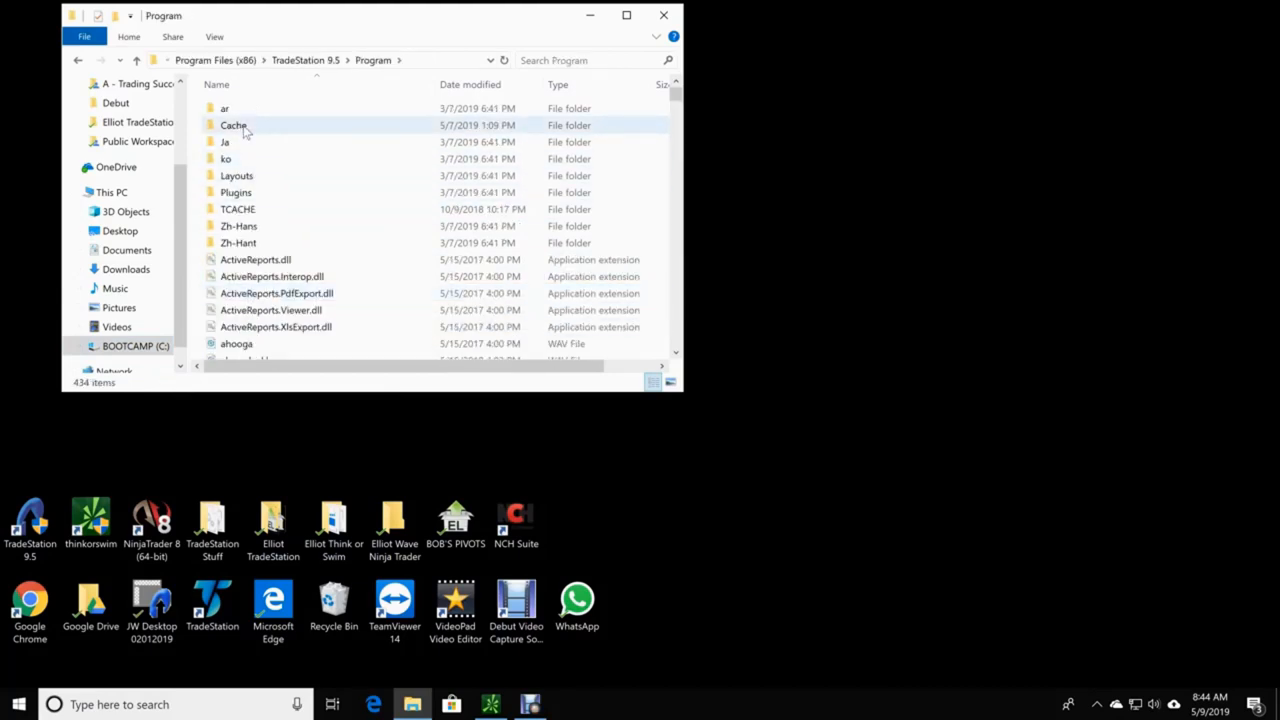
pyautogui.click(233, 125)
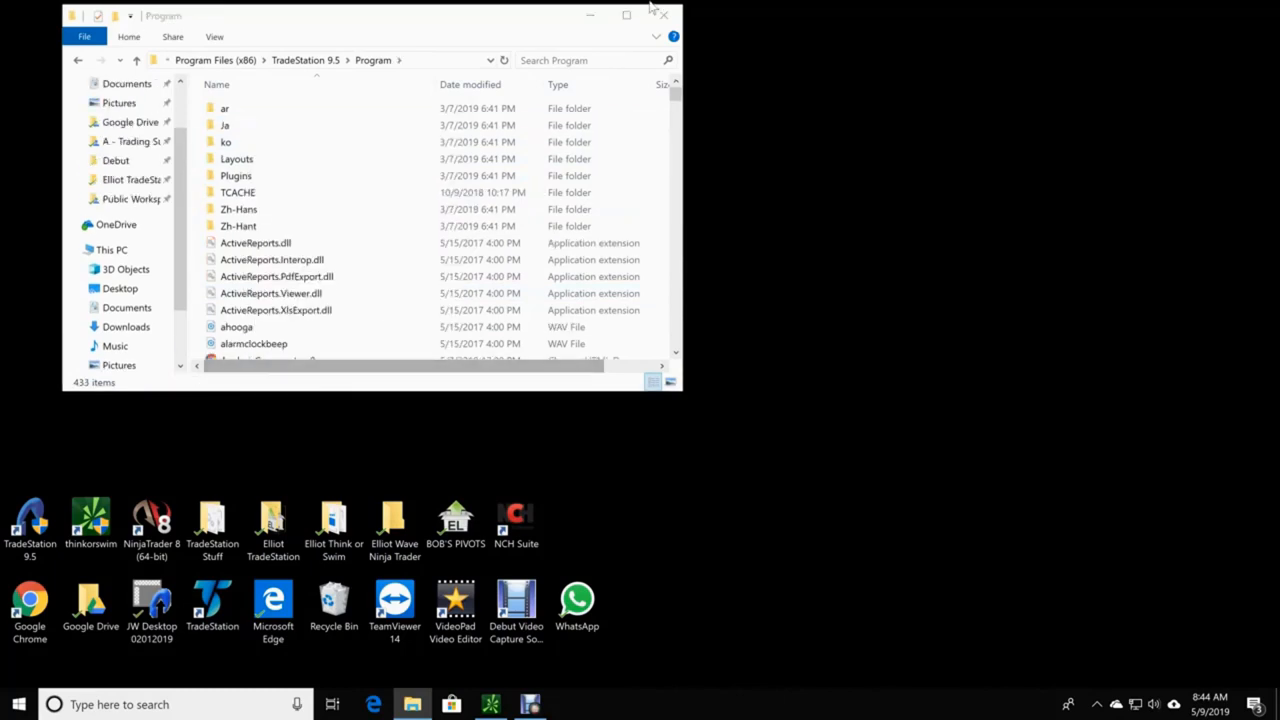
pyautogui.click(663, 14)
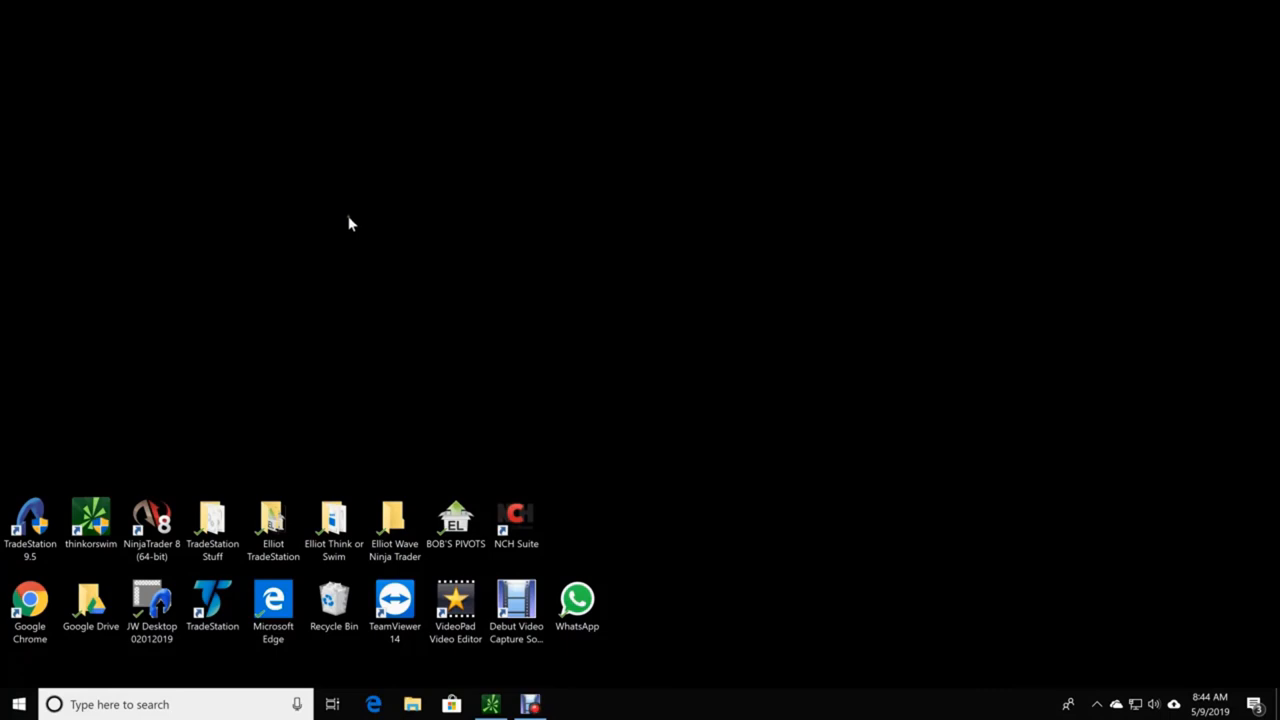